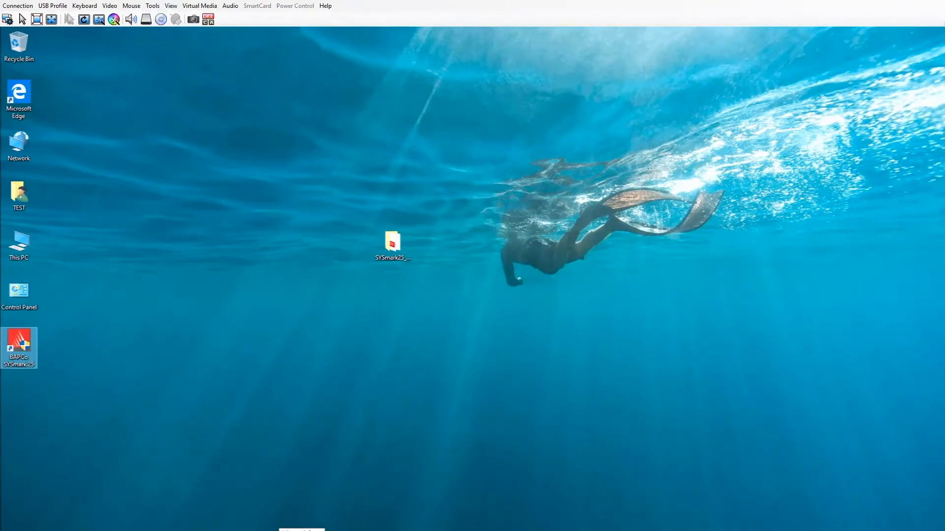
Launch BAPCo SYSmark 25 from the desktop and approve the User Account Control prompt.
double_click(391, 242)
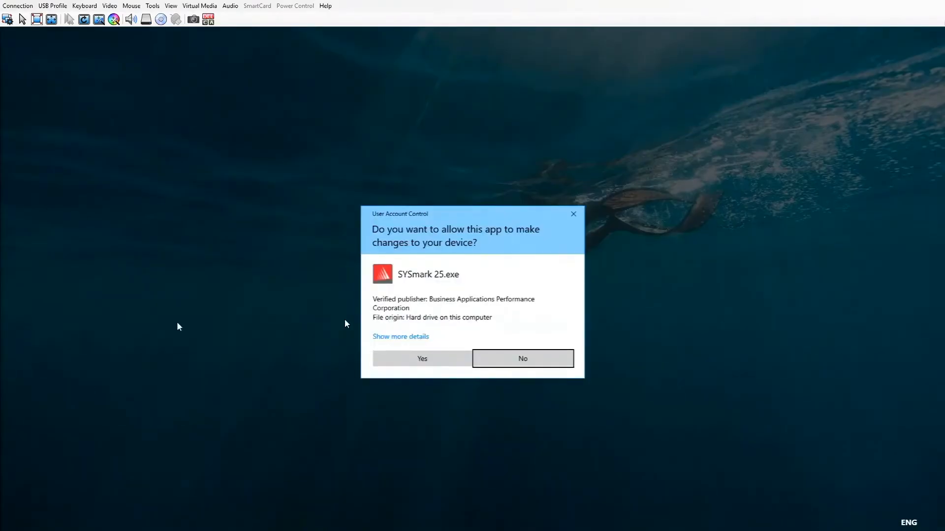
click(421, 358)
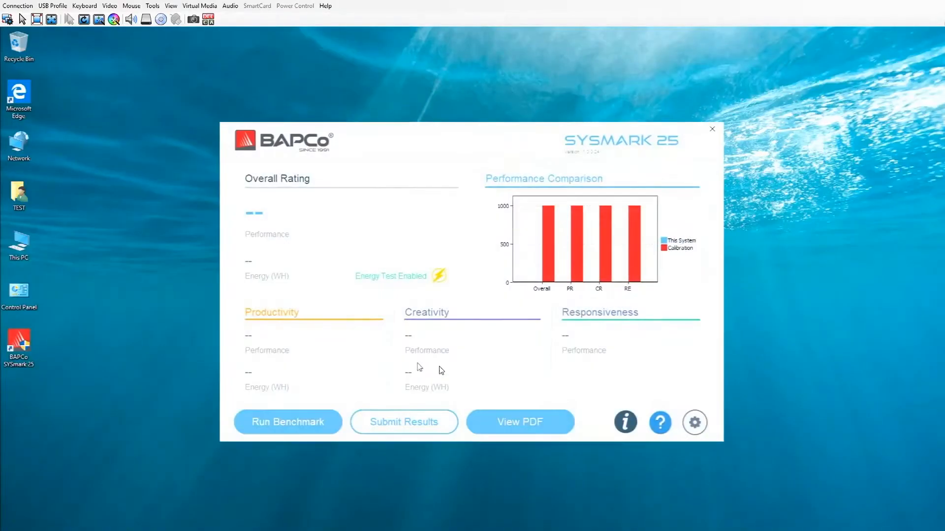
In settings, turn off Conditioning Run and rename the project from Project001 to Demo.
click(694, 423)
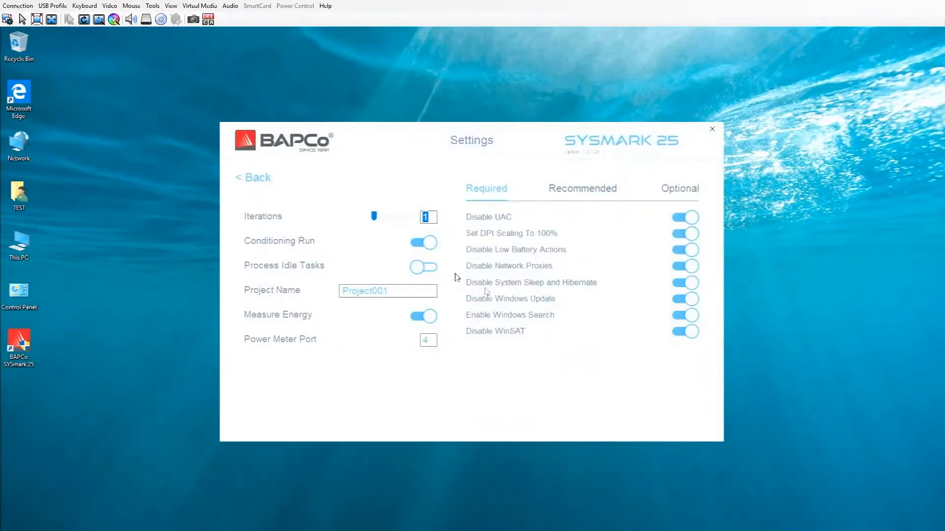
click(422, 242)
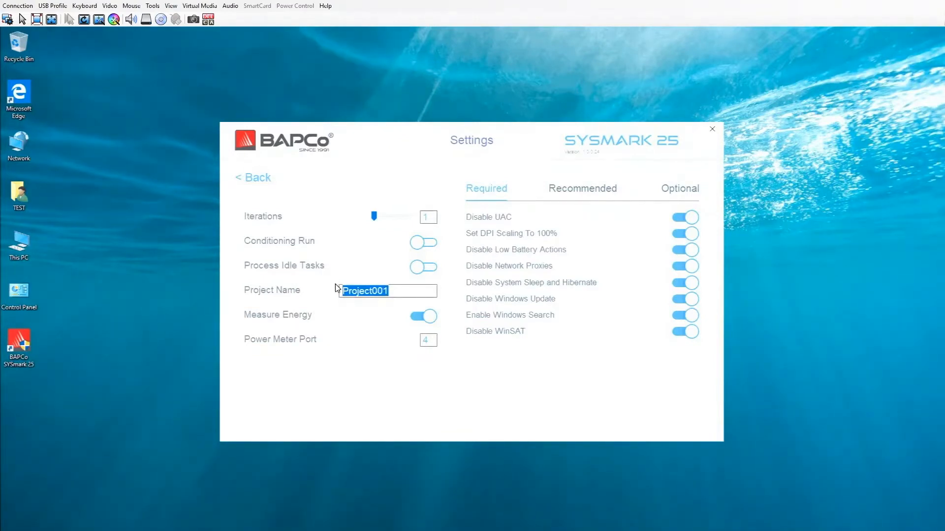
text(Demo)
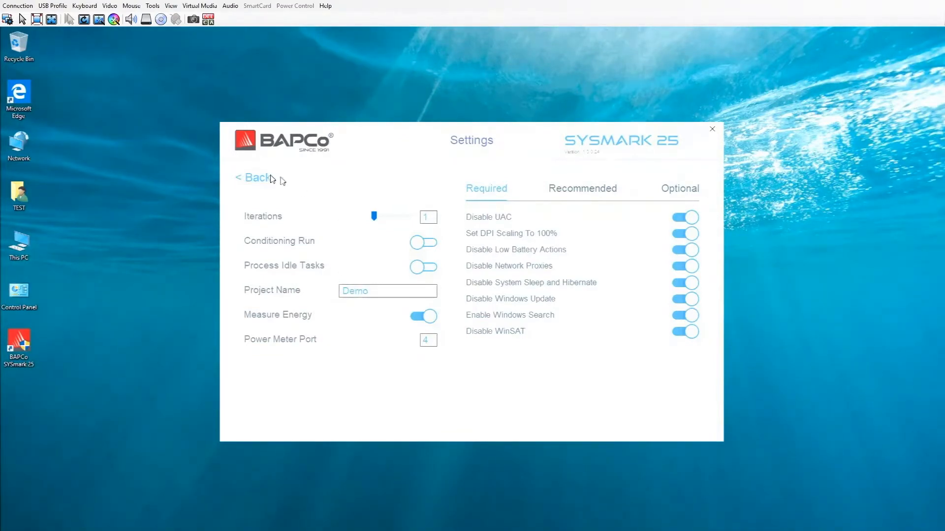
click(253, 178)
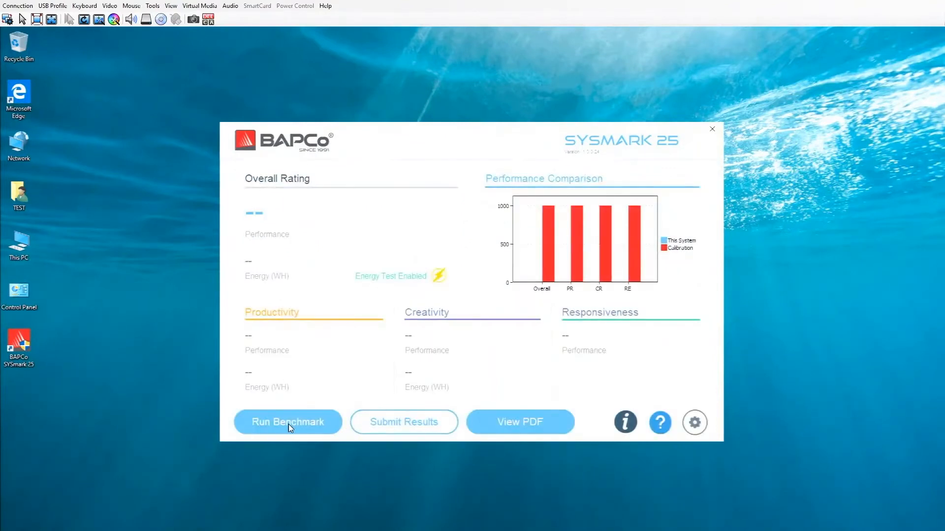
Start the benchmark run so the Productivity scenario begins in Excel.
click(288, 422)
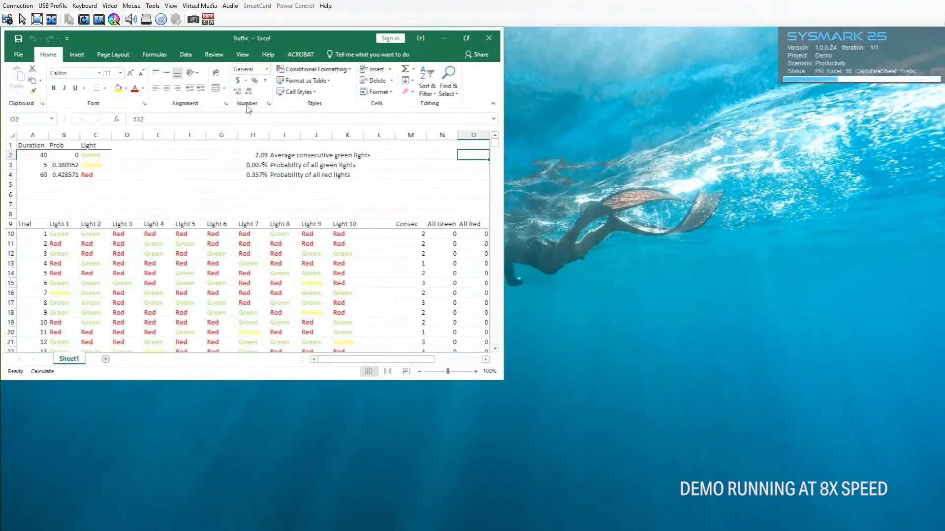
Let the Traffic workbook workload in Excel finish and advance to Lightroom Classic.
click(489, 38)
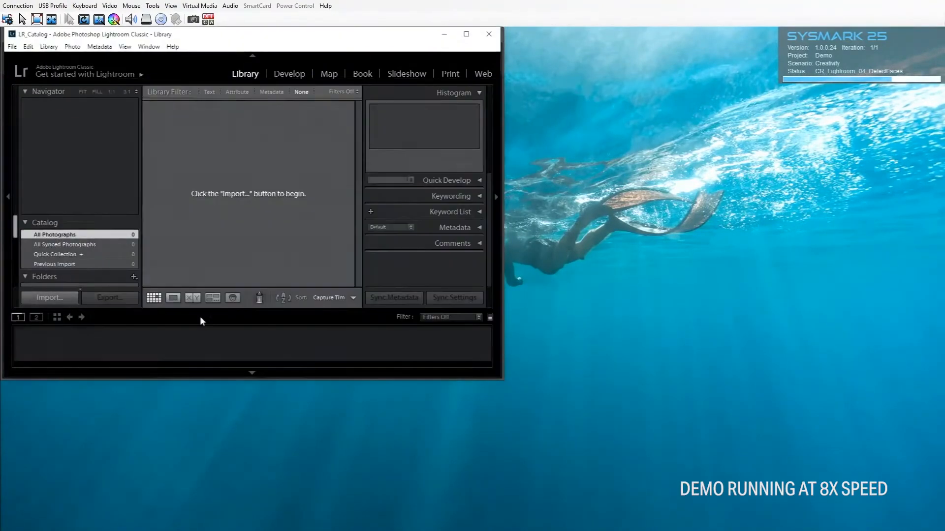
Let the Lightroom workload finish, completing the run with an overall rating of 1627.
click(109, 297)
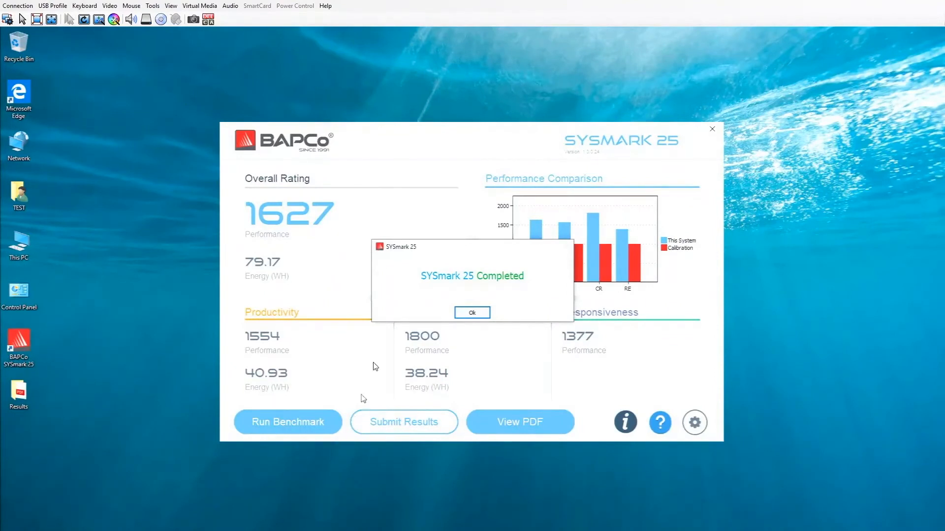
mouse_move(2, 450)
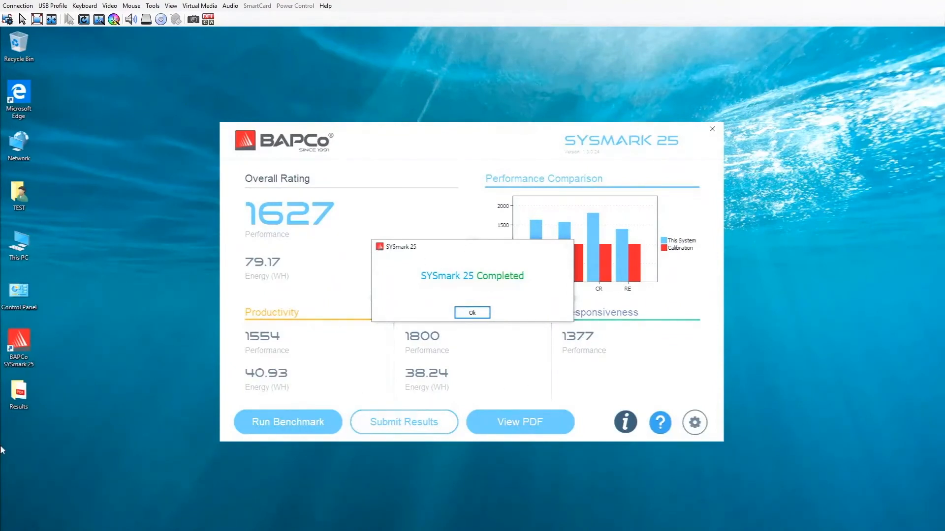